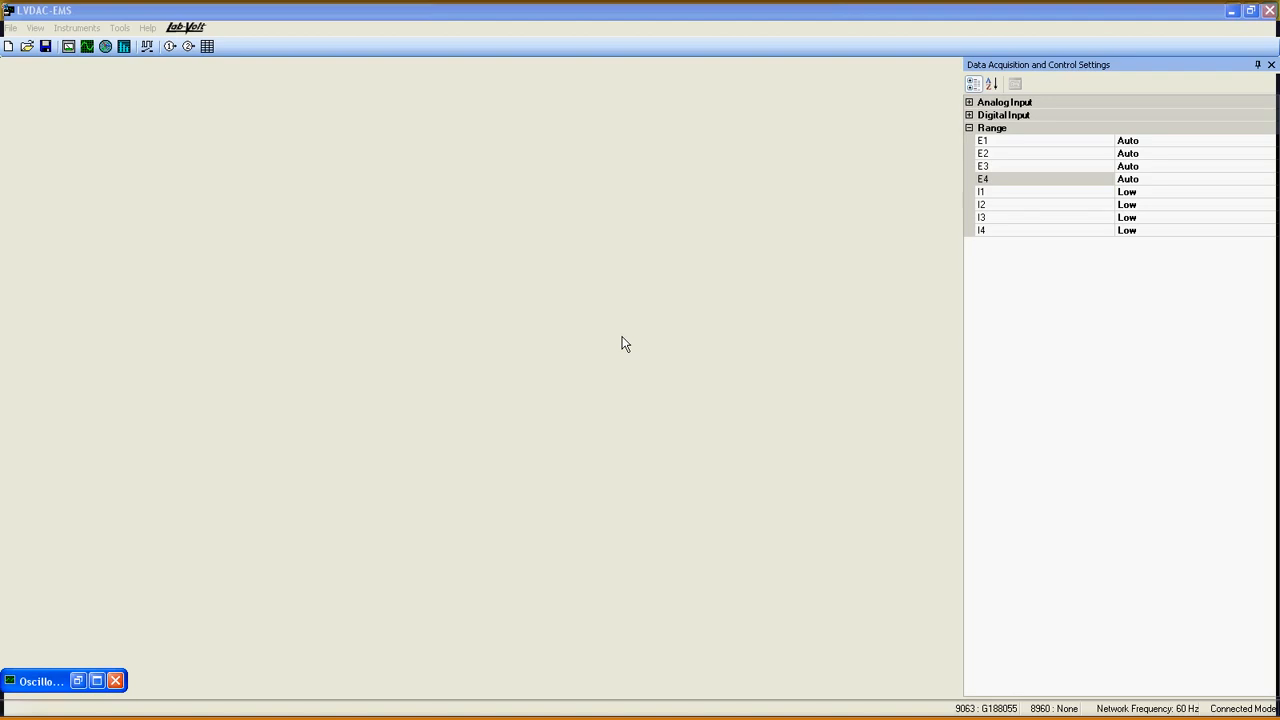
pyautogui.moveTo(490, 288)
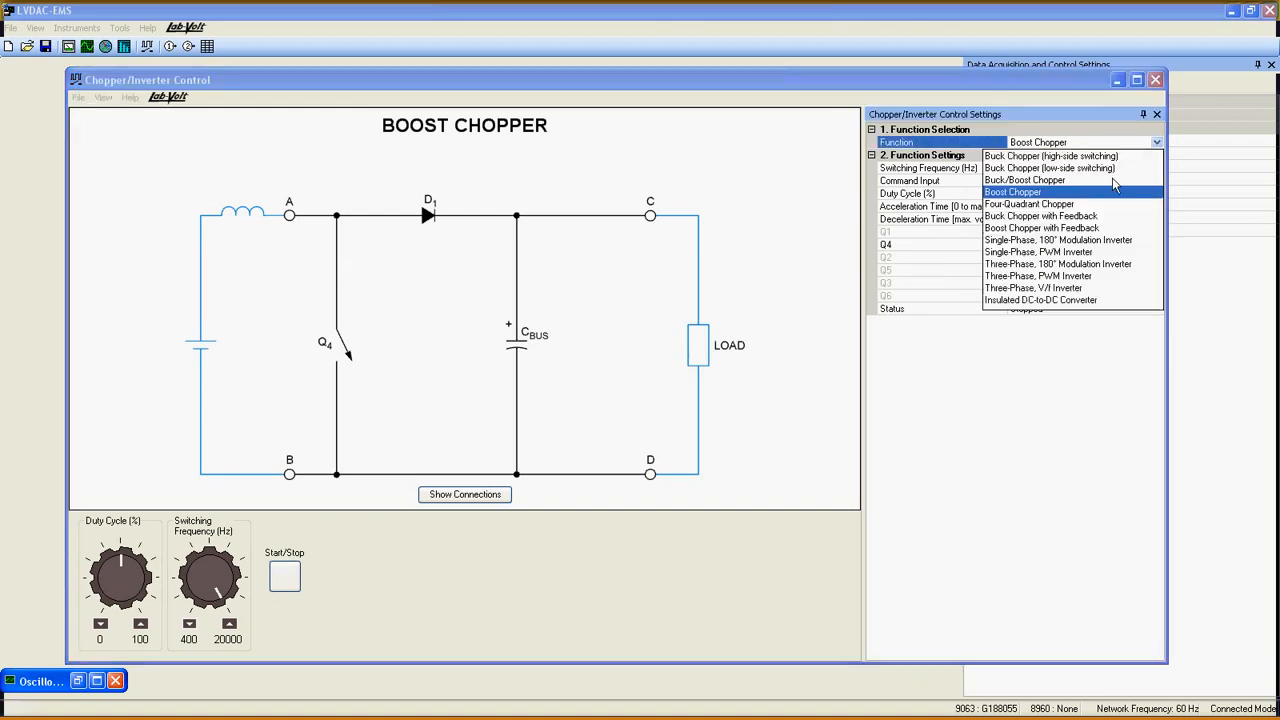
pyautogui.moveTo(1028, 260)
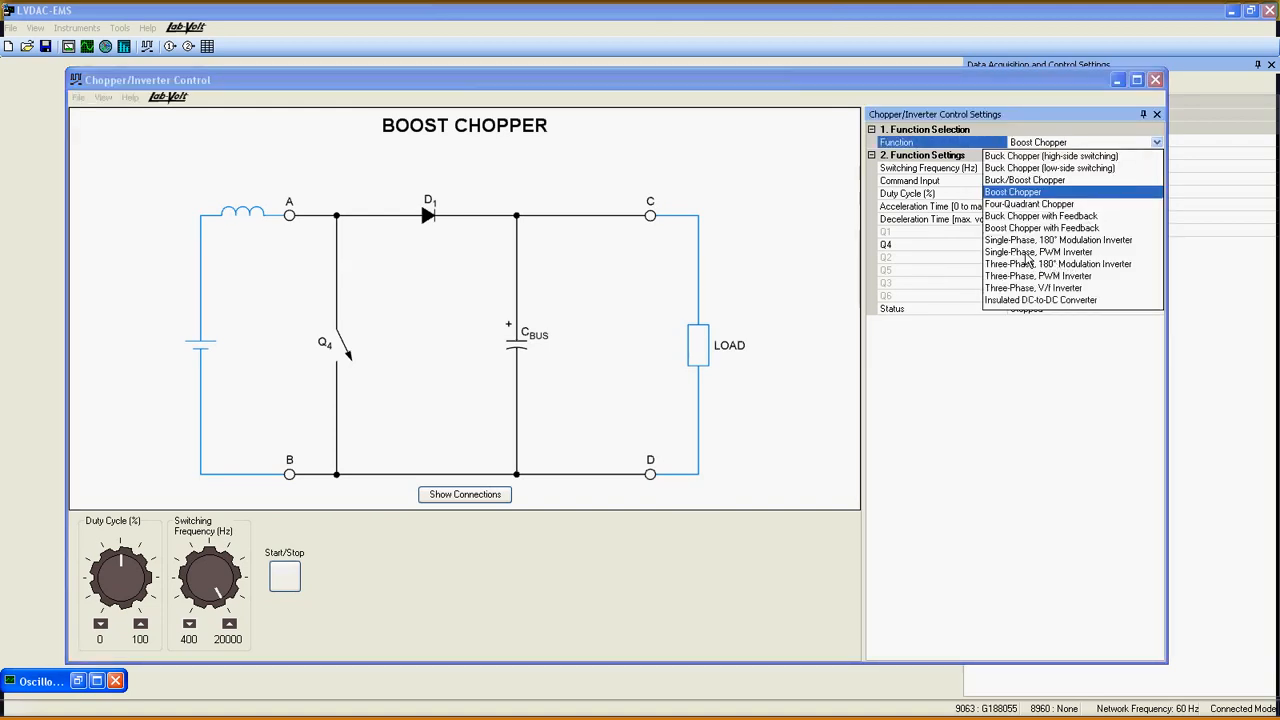
pyautogui.moveTo(1038, 252)
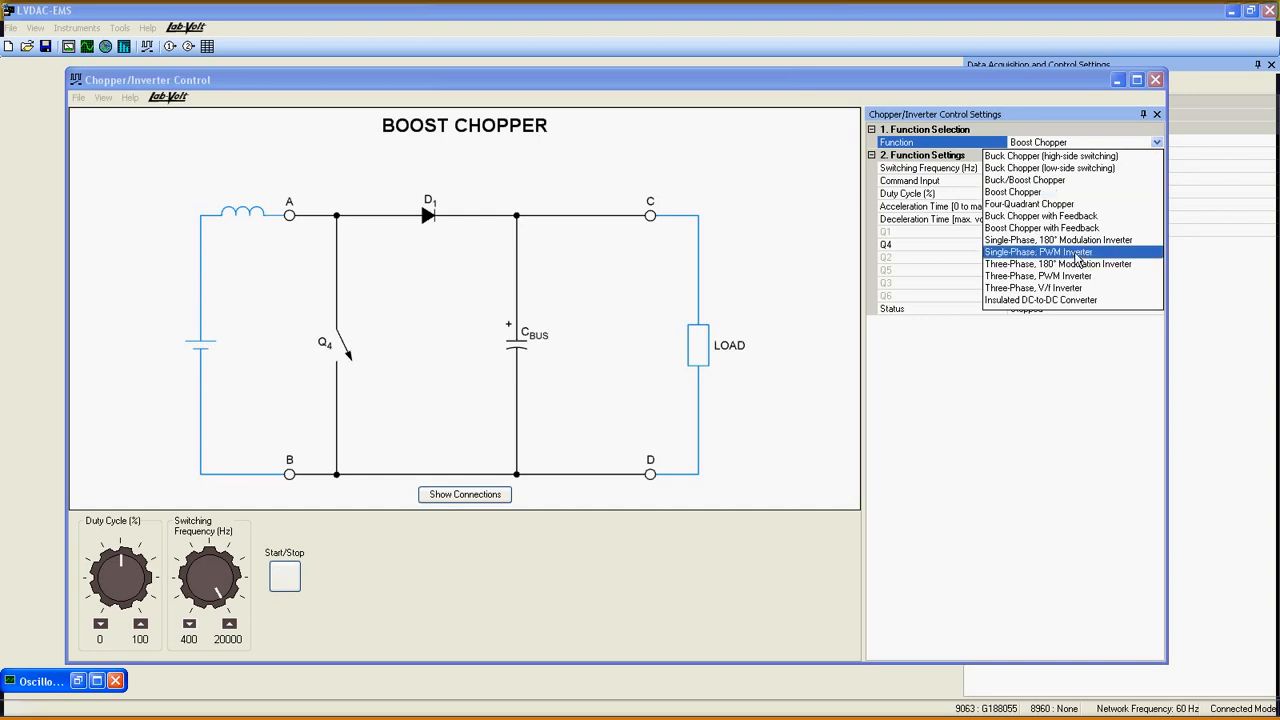
# - Choose the Single-Phase PWM Inverter function and set its output frequency to 60 Hz
pyautogui.click(1036, 252)
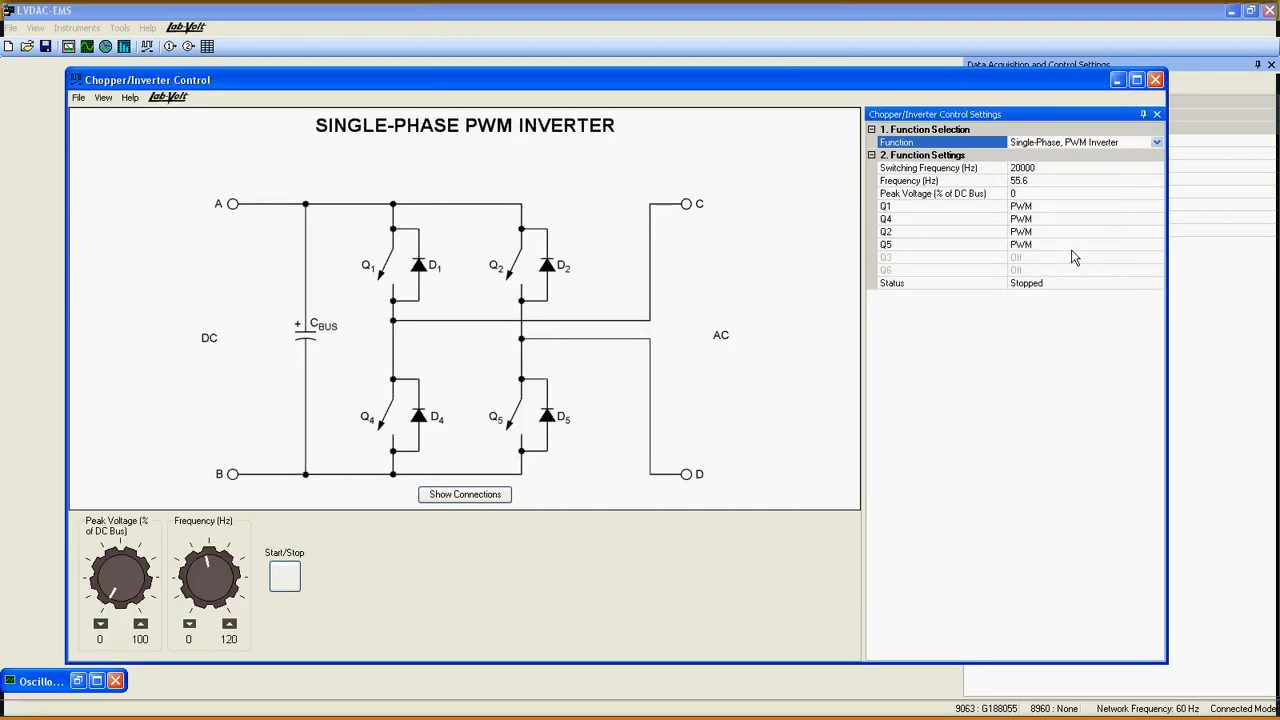
pyautogui.moveTo(1044, 184)
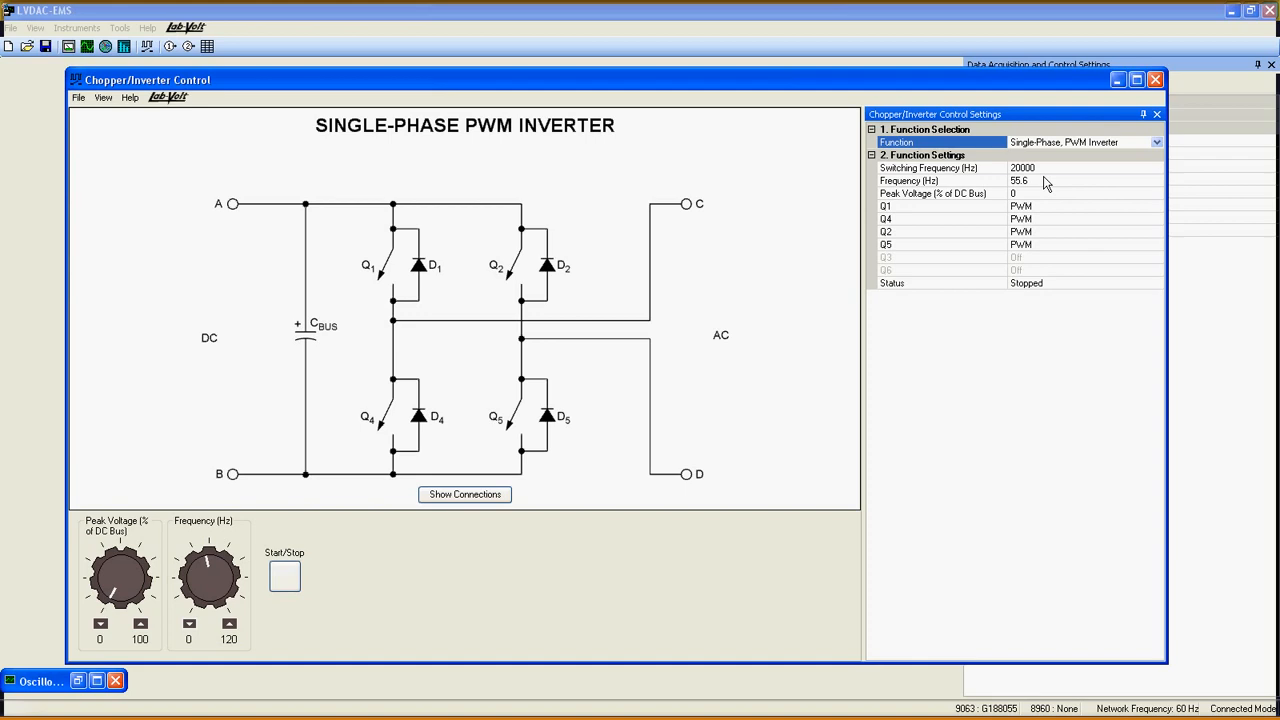
pyautogui.moveTo(1046, 172)
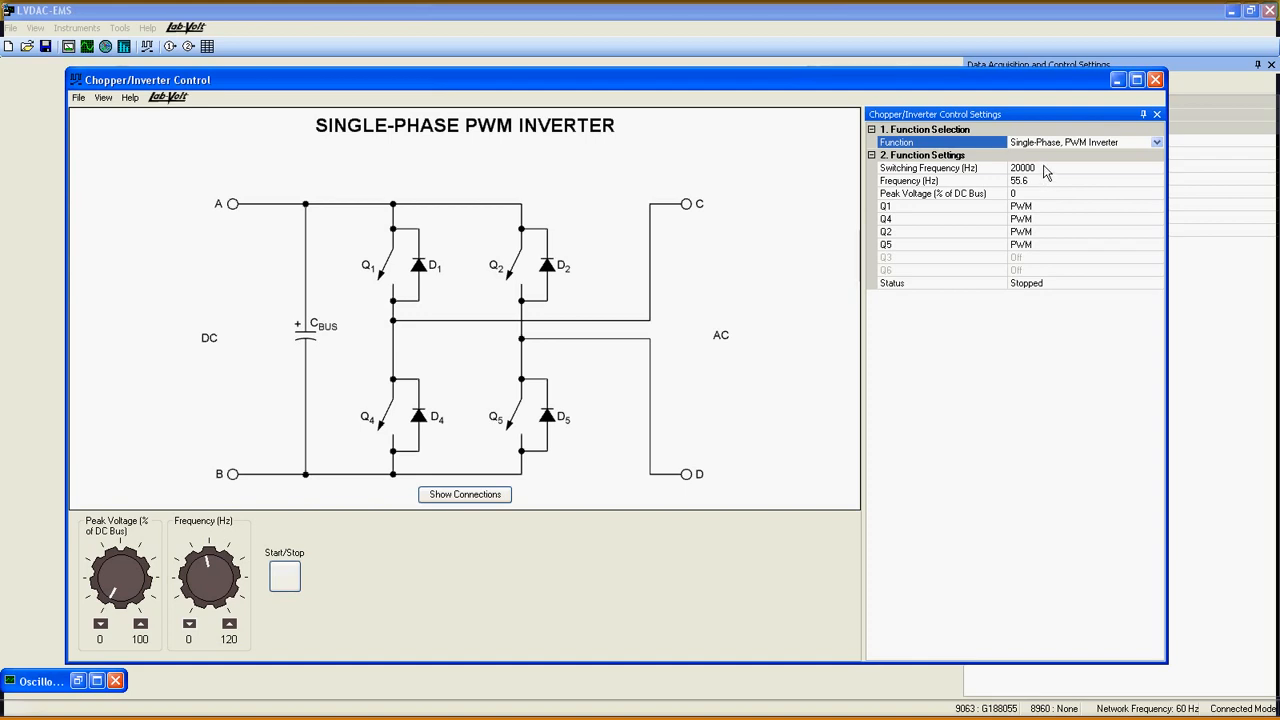
pyautogui.click(940, 168)
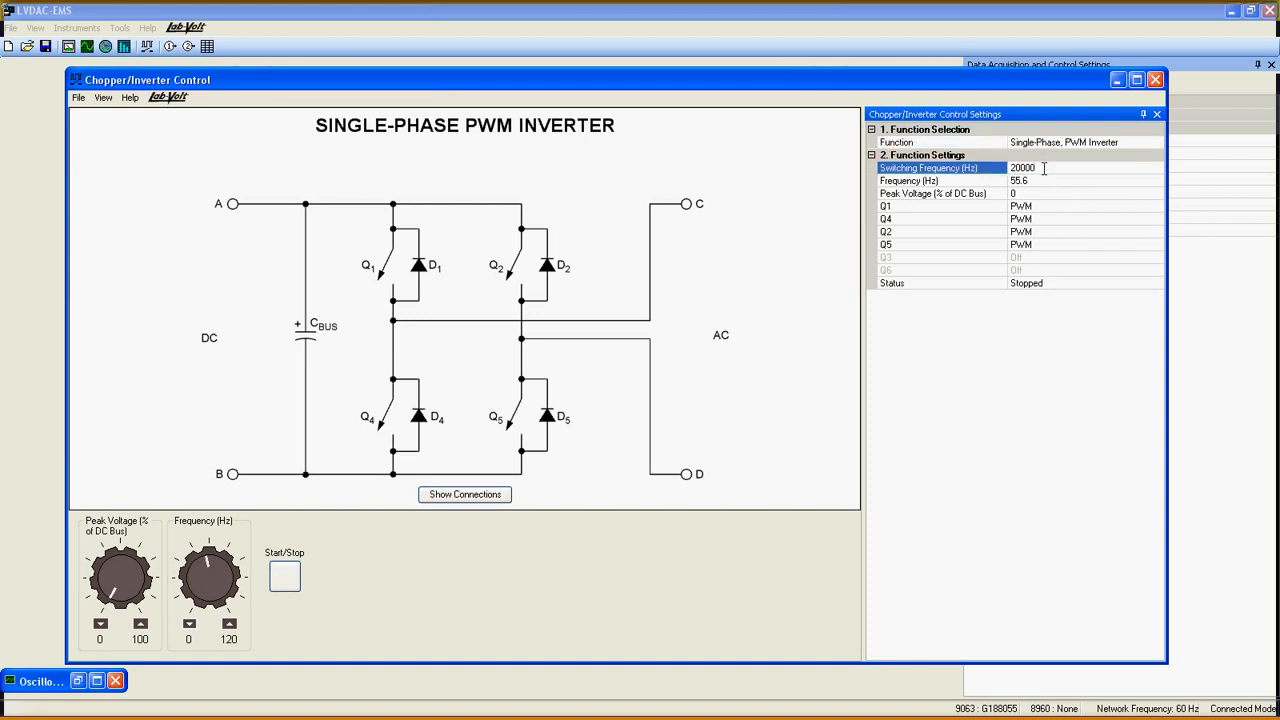
pyautogui.click(1040, 180)
pyautogui.write('60')
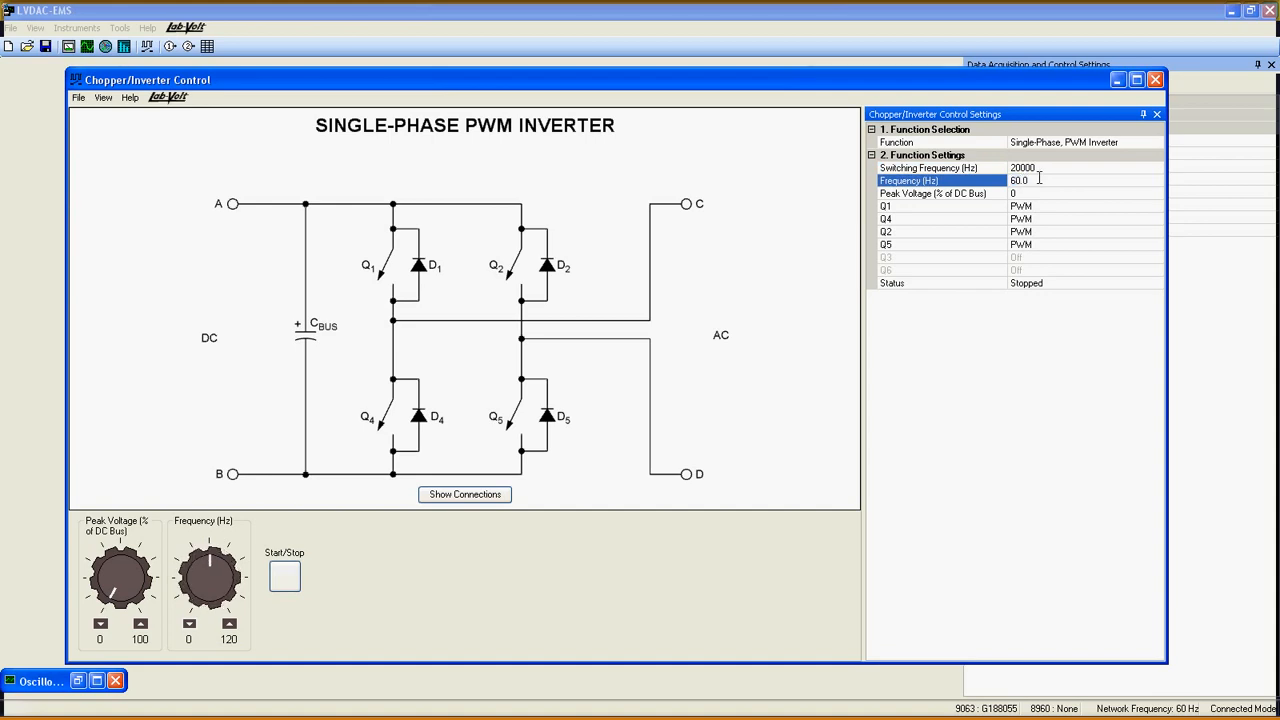
pyautogui.click(932, 192)
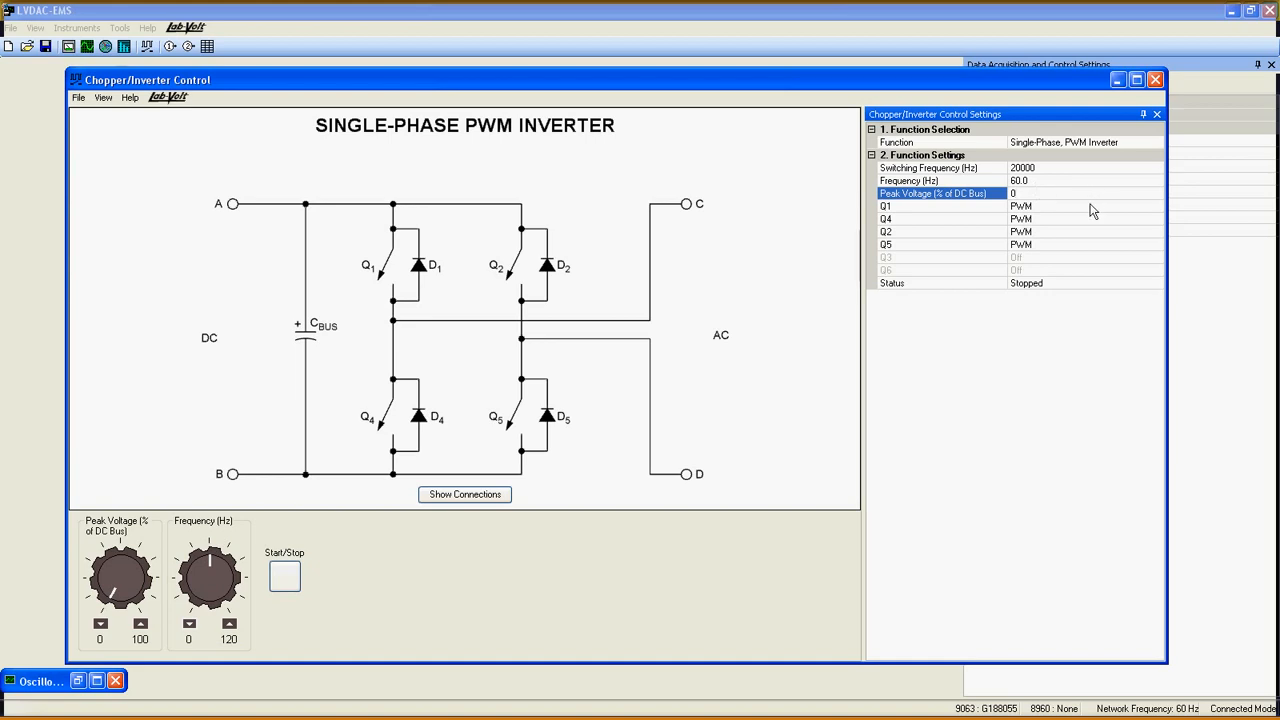
# - Review the Q5 switch and Status settings, leaving the inverter Stopped at 20000 Hz switching
pyautogui.click(940, 218)
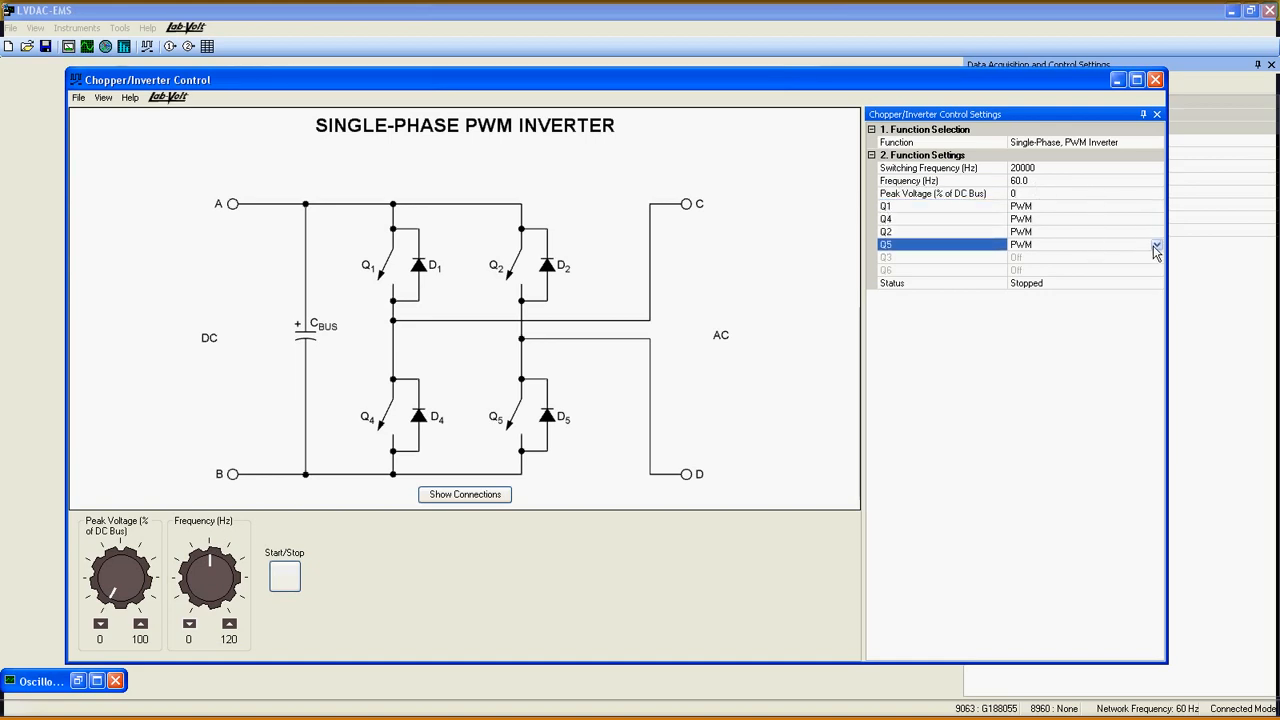
pyautogui.click(1156, 244)
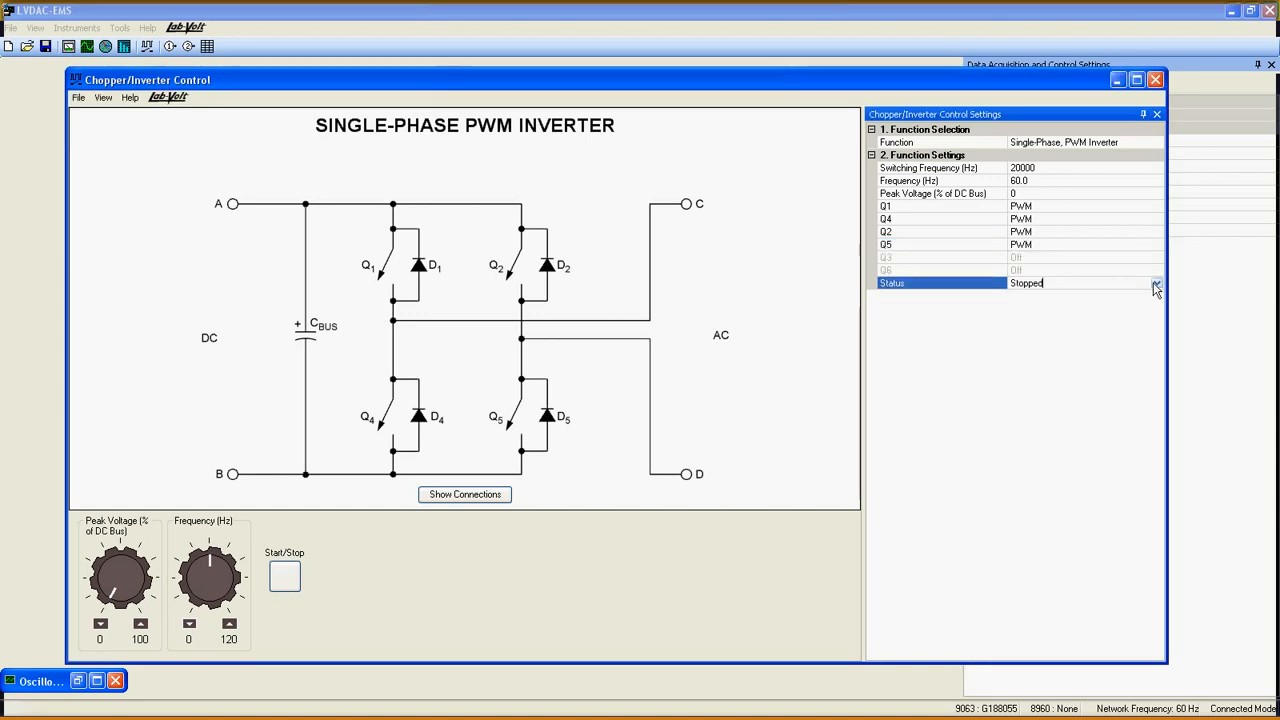
pyautogui.click(1156, 284)
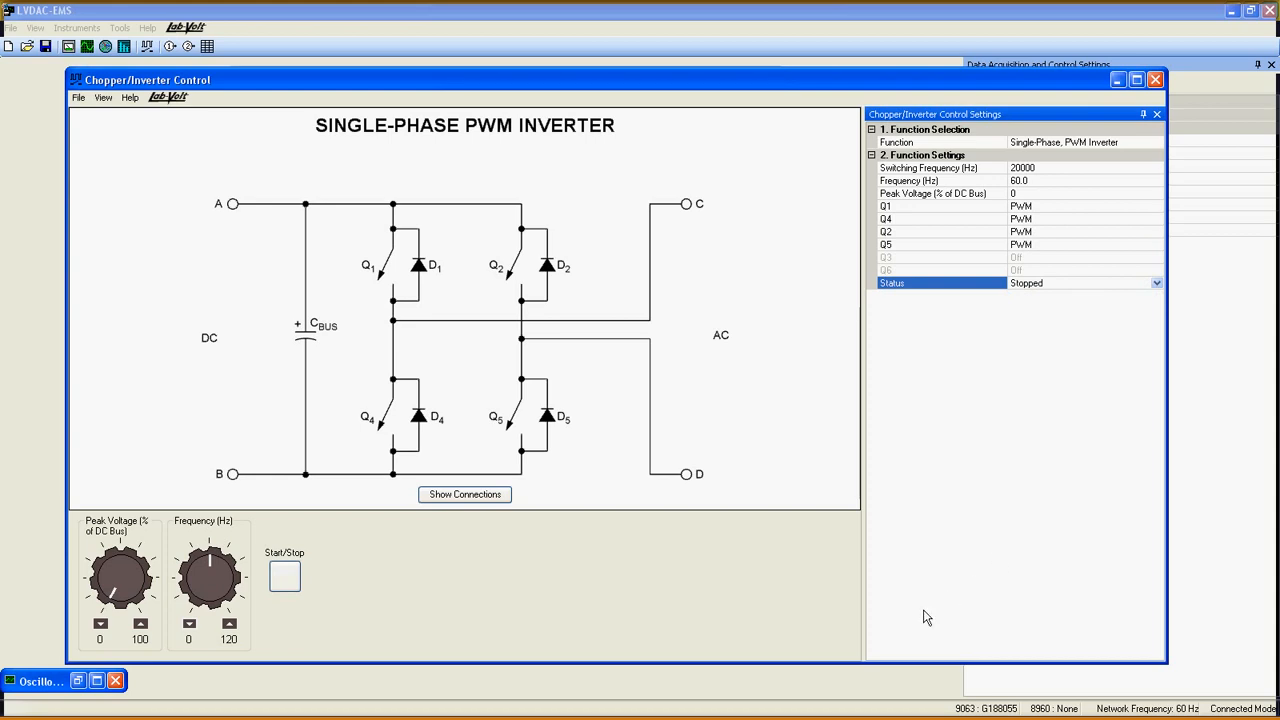
pyautogui.moveTo(210, 590)
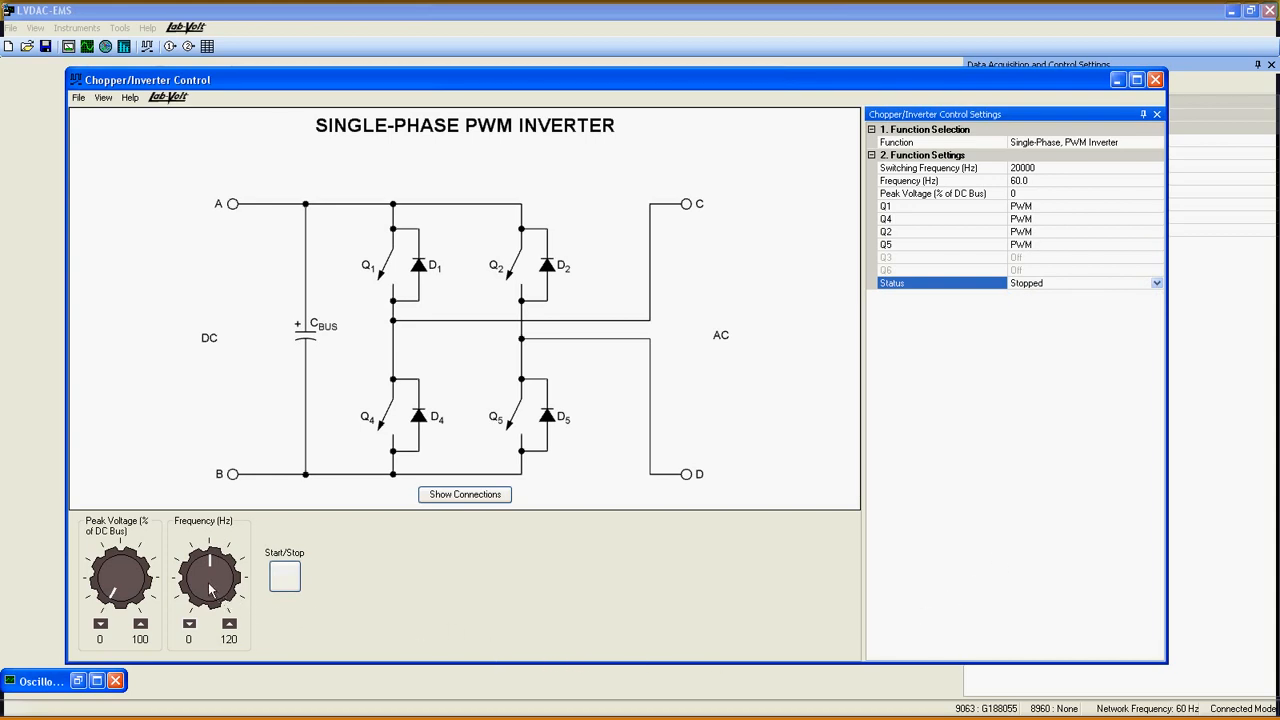
# - Turn the Peak Voltage knob so the field reads 40% of the DC bus
pyautogui.click(188, 624)
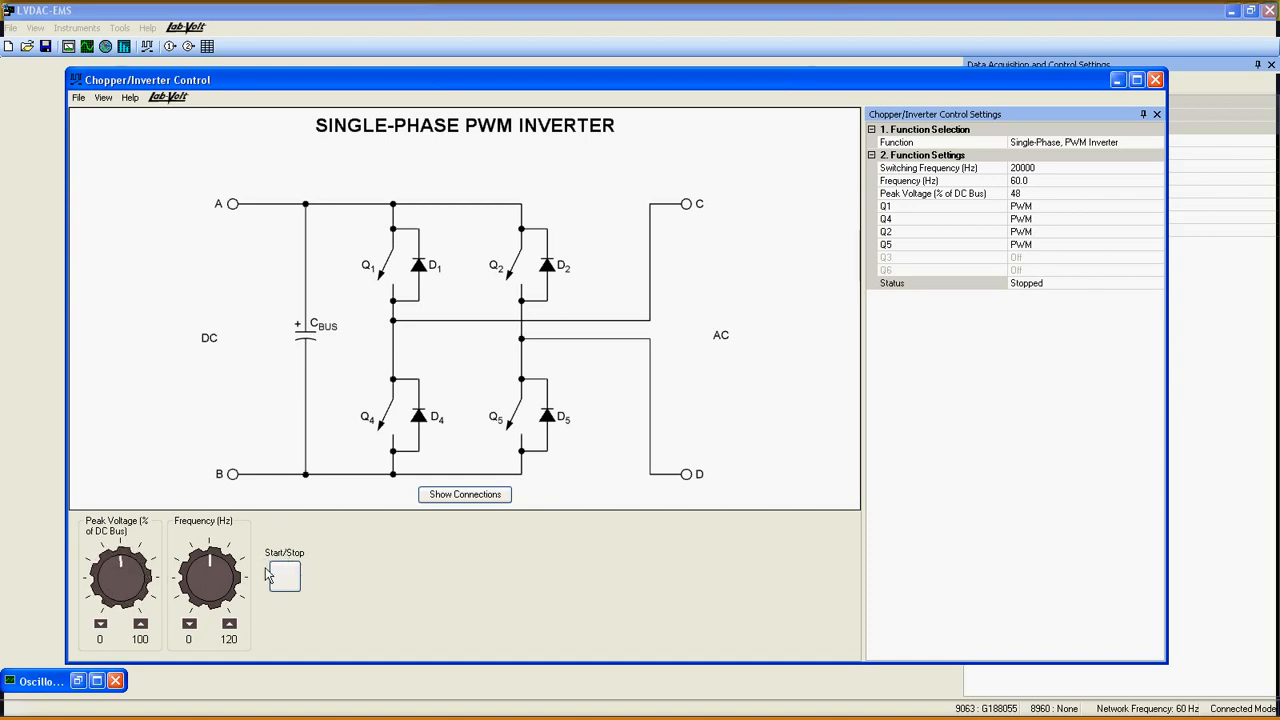
pyautogui.moveTo(322, 574)
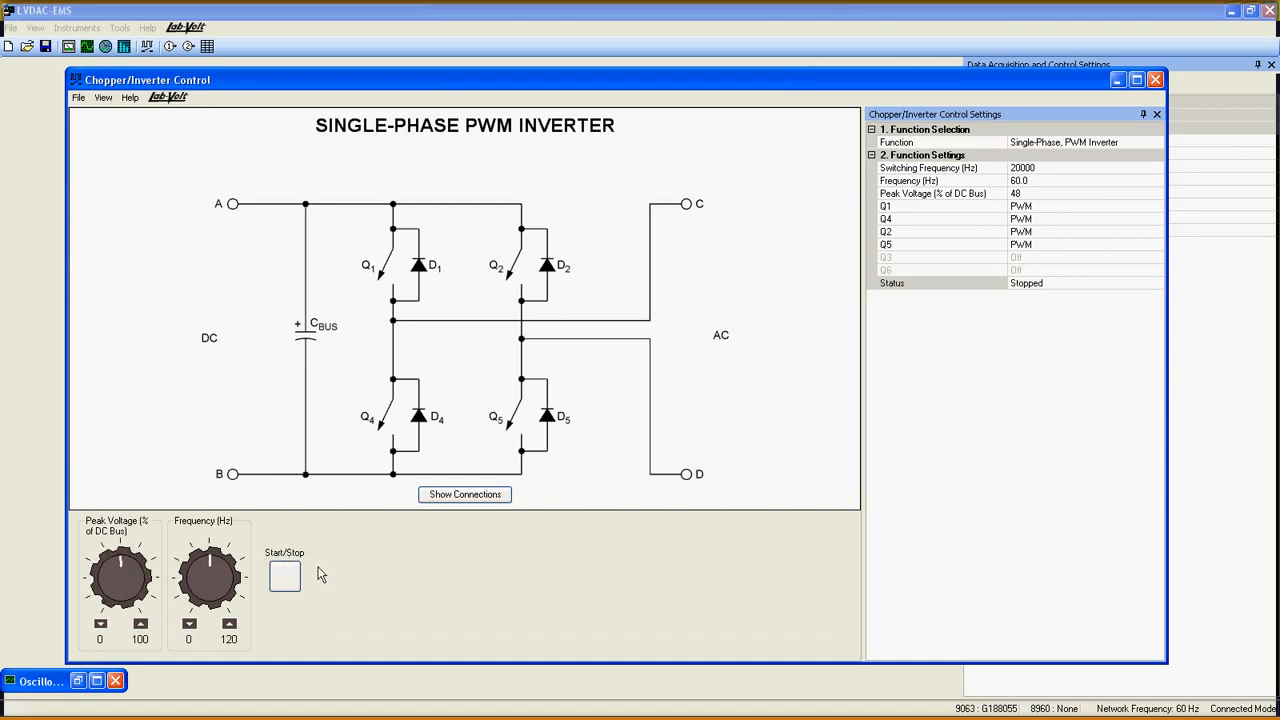
pyautogui.moveTo(370, 496)
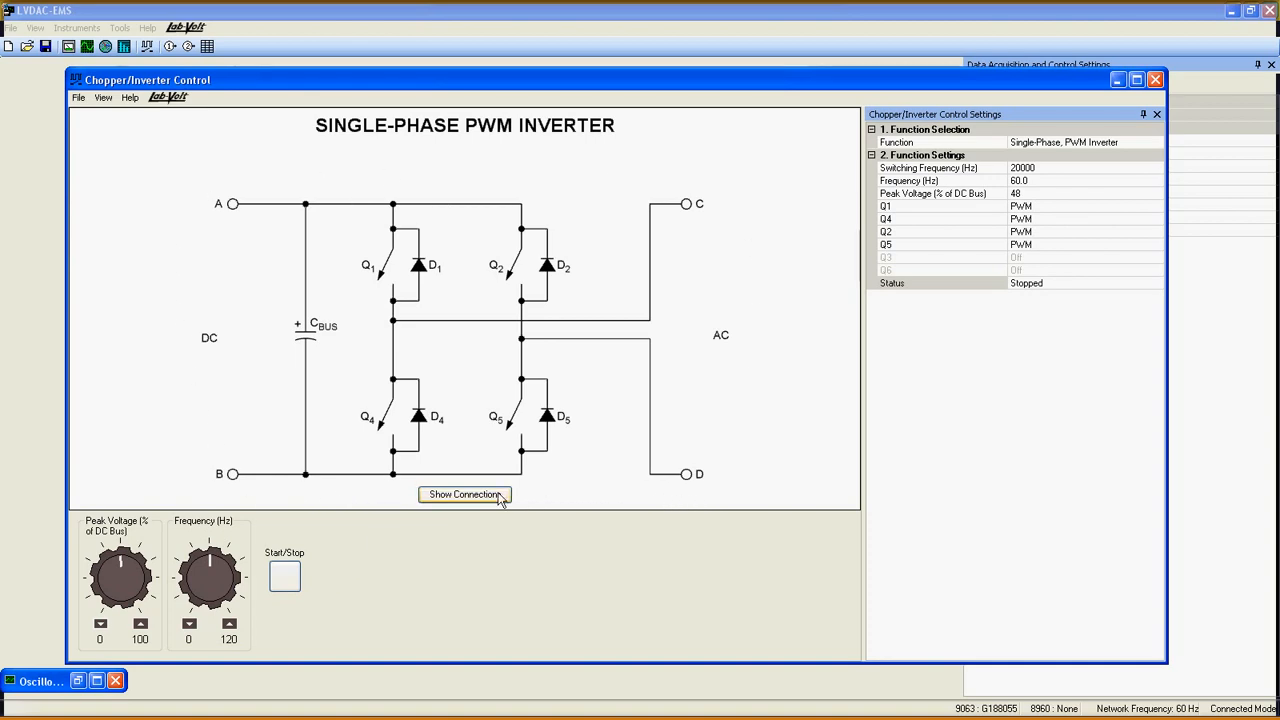
# - View the IGBT chopper/inverter connection diagram via Show Connections, then dismiss it
pyautogui.click(464, 494)
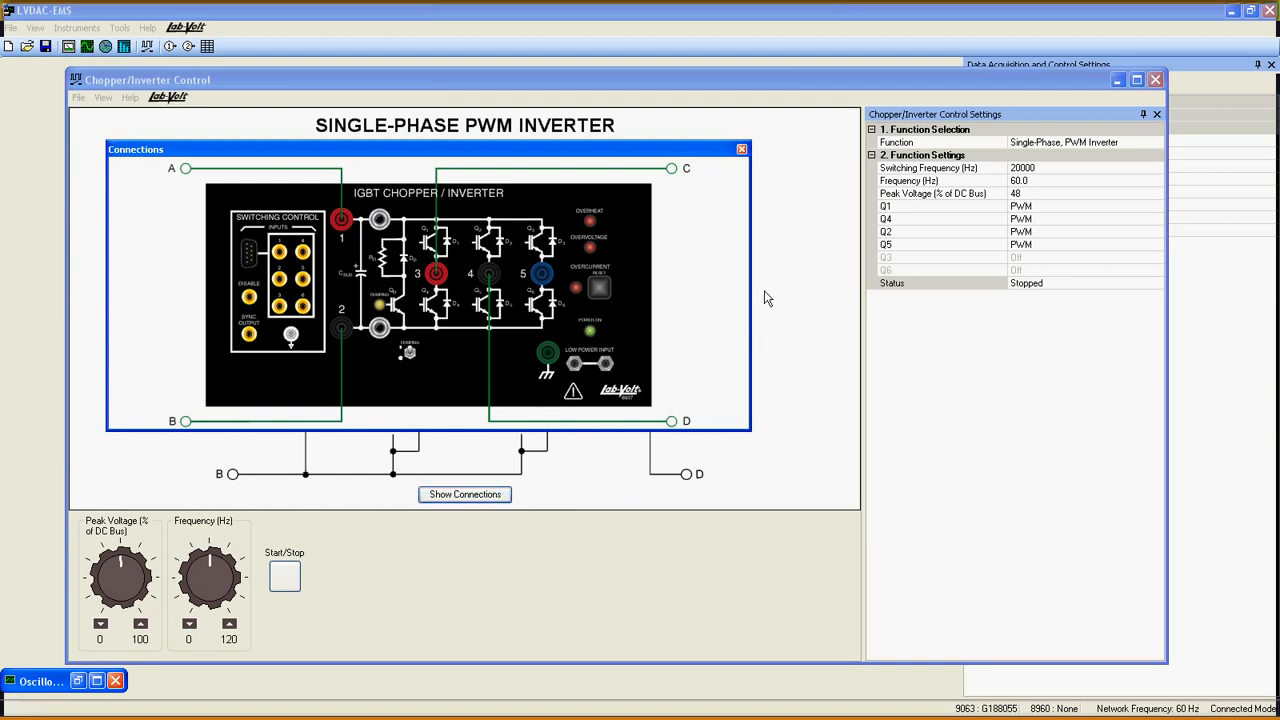
pyautogui.click(742, 148)
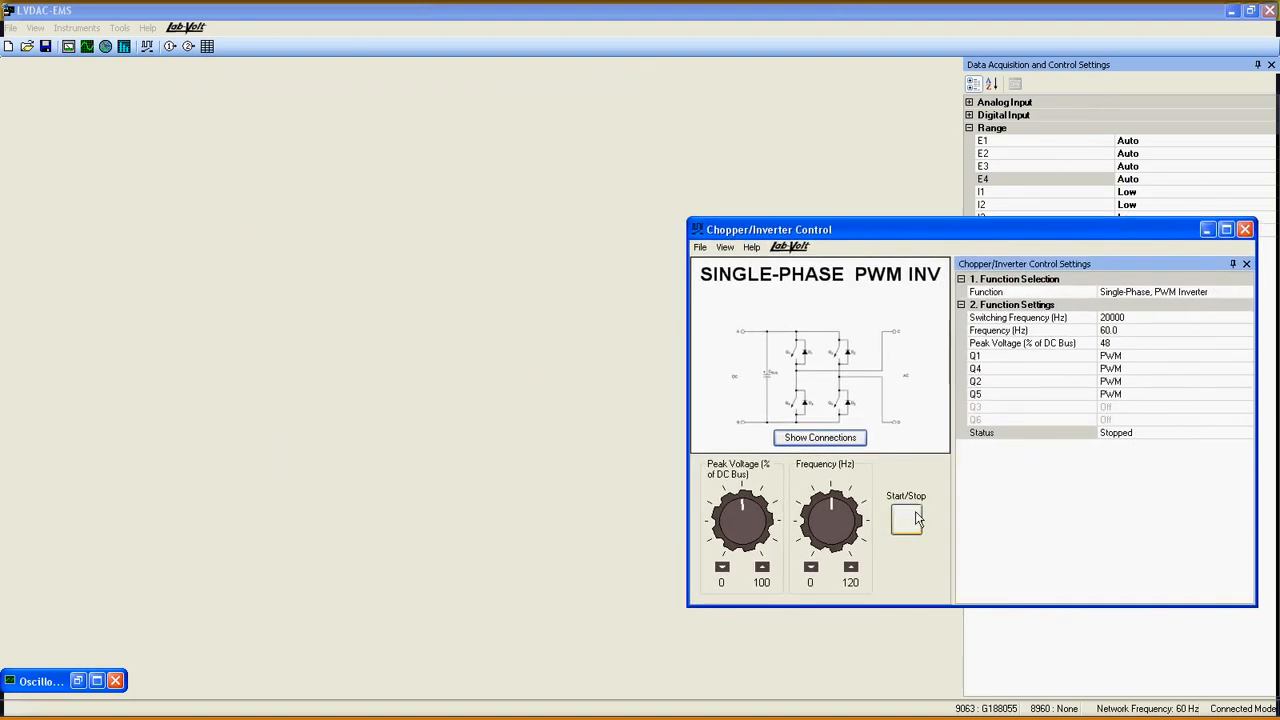
# - Start the inverter so the oscilloscope shows its waveforms, raising peak voltage to 56%
pyautogui.click(904, 520)
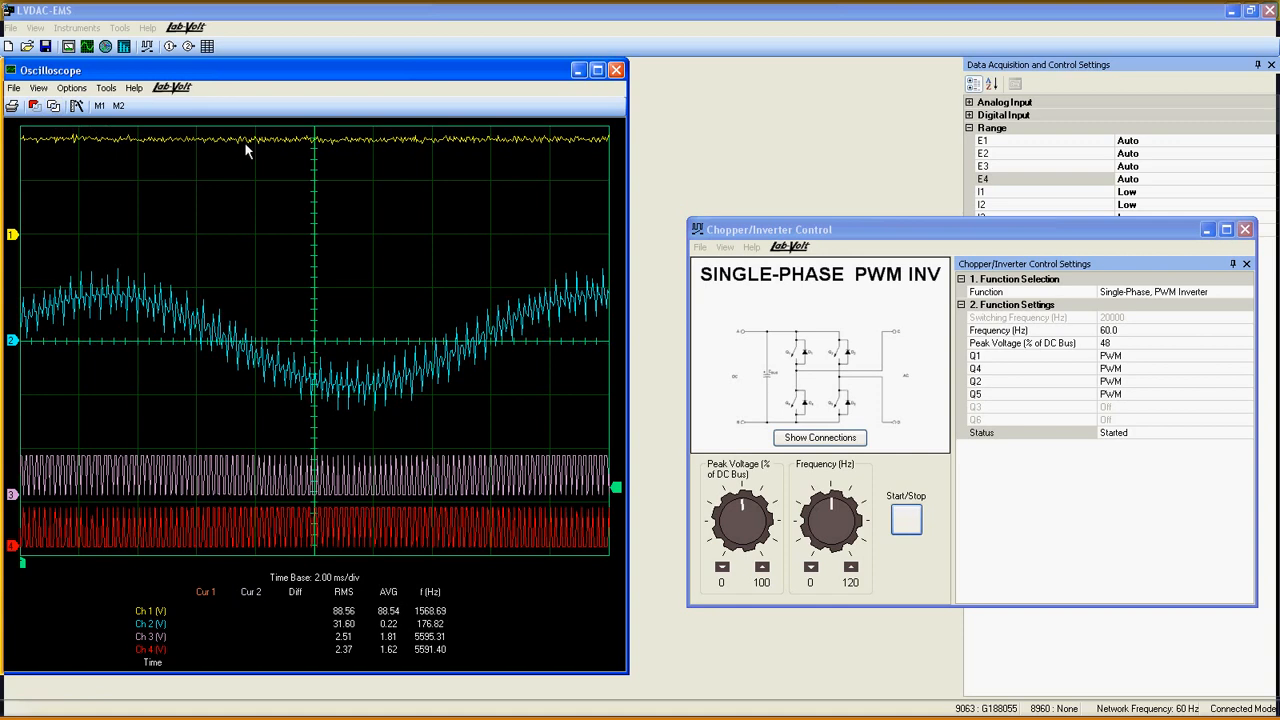
pyautogui.moveTo(548, 380)
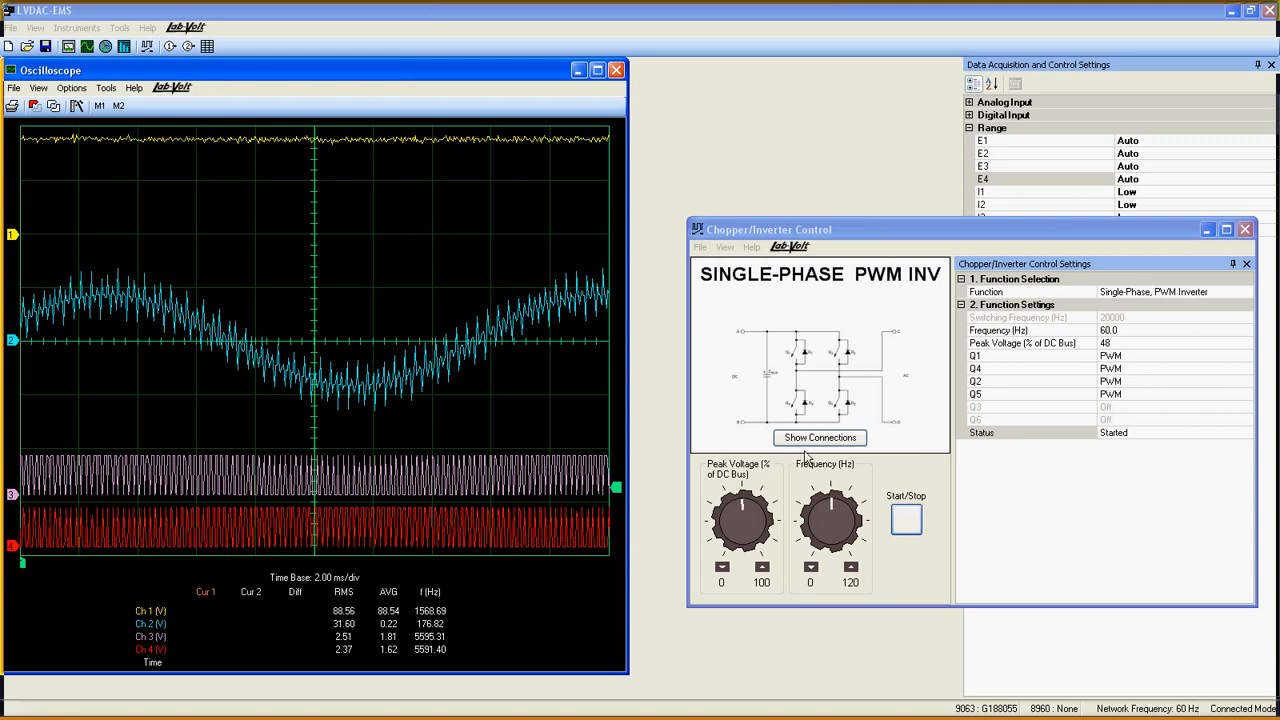
pyautogui.moveTo(840, 364)
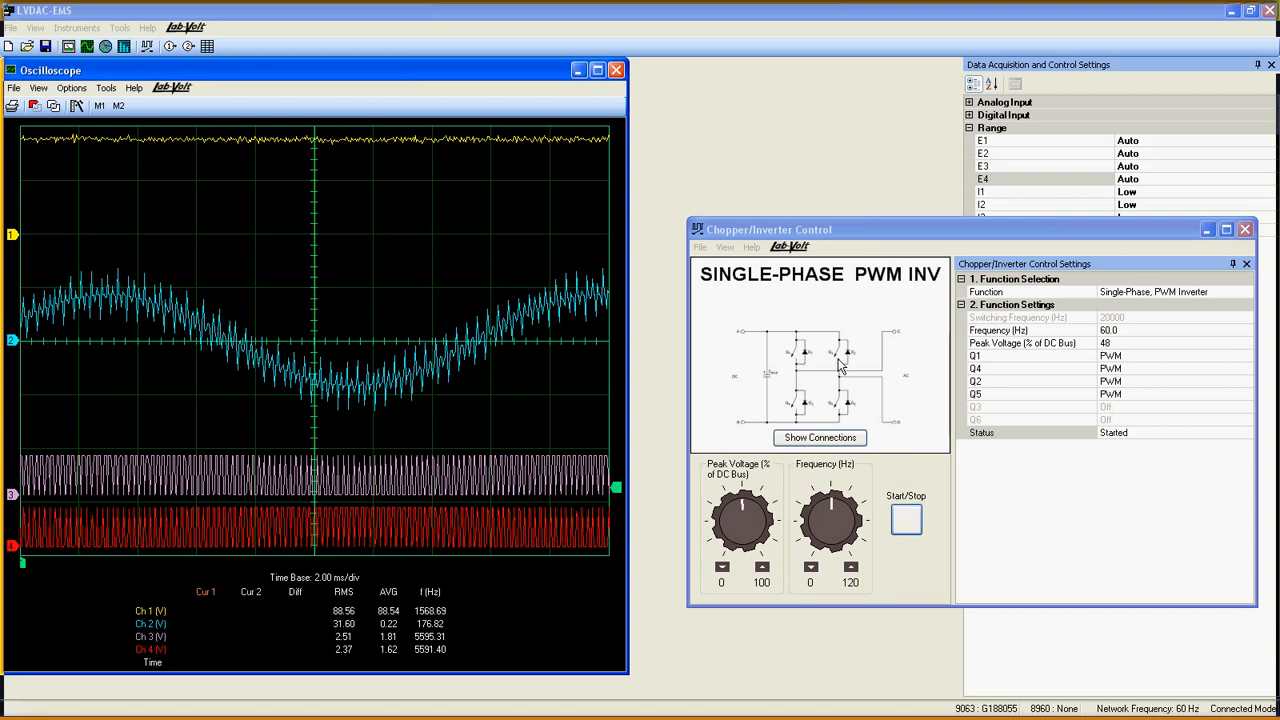
pyautogui.moveTo(568, 388)
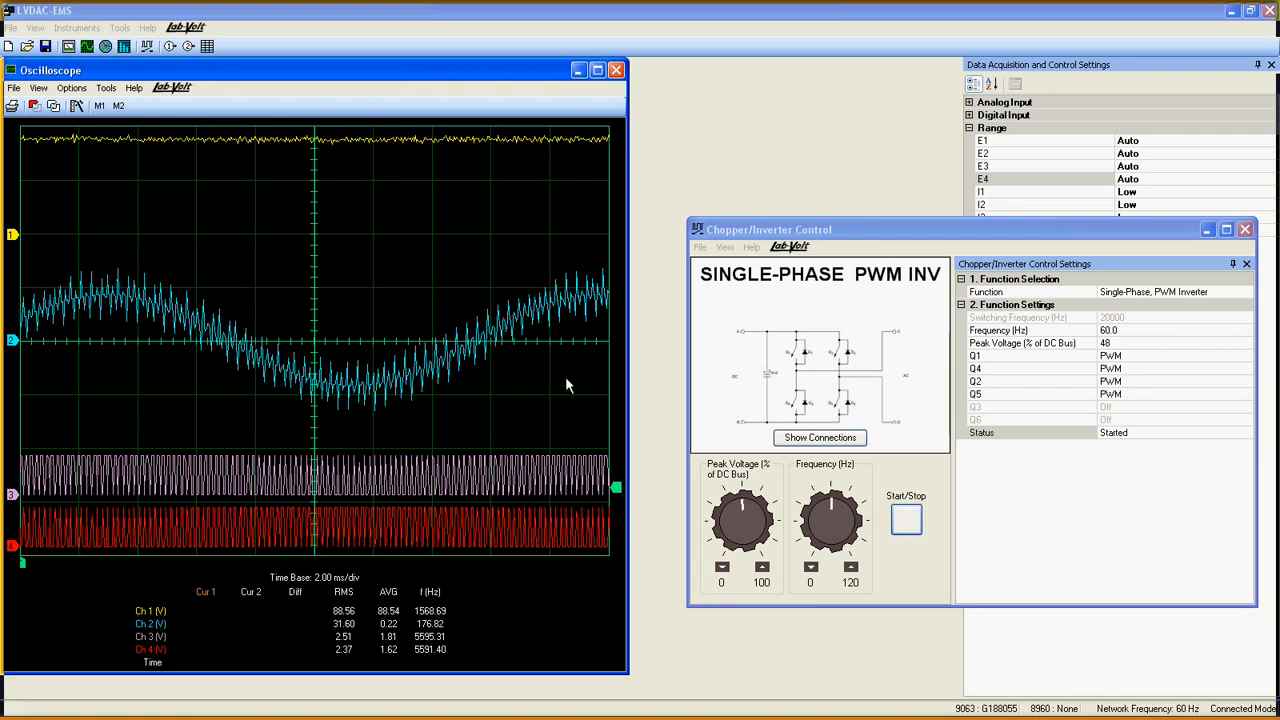
pyautogui.moveTo(430, 144)
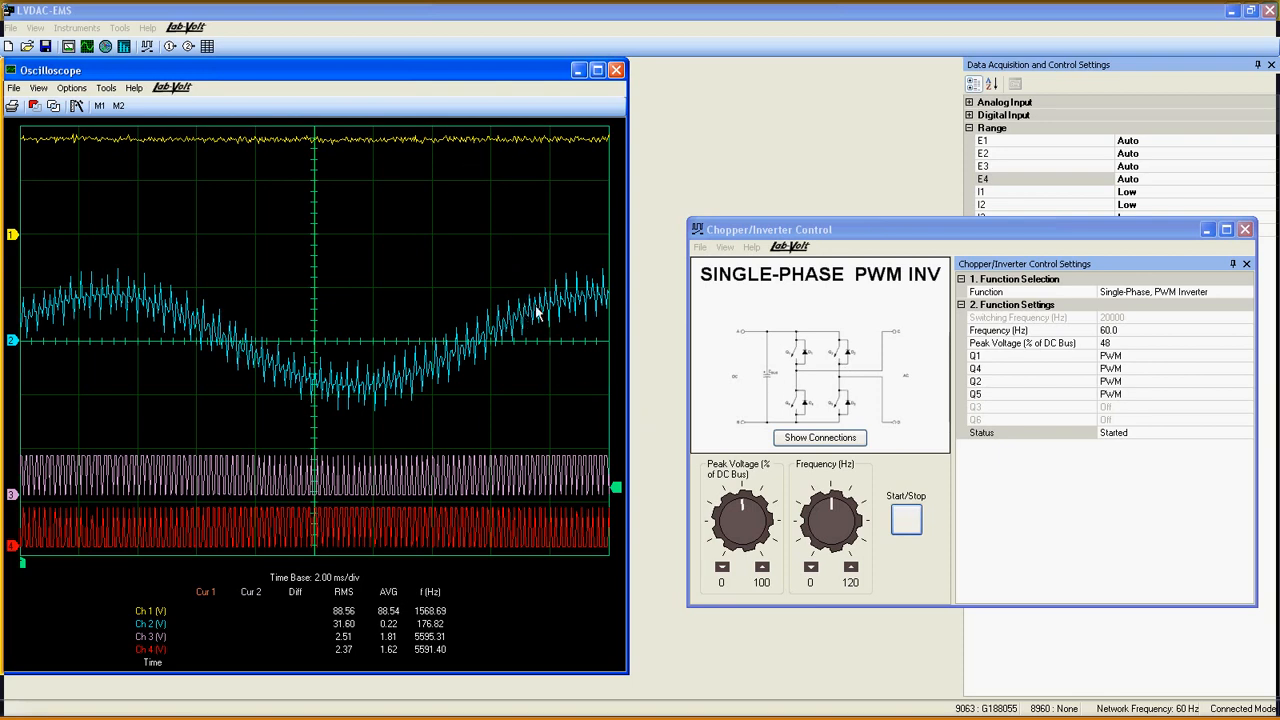
pyautogui.moveTo(590, 304)
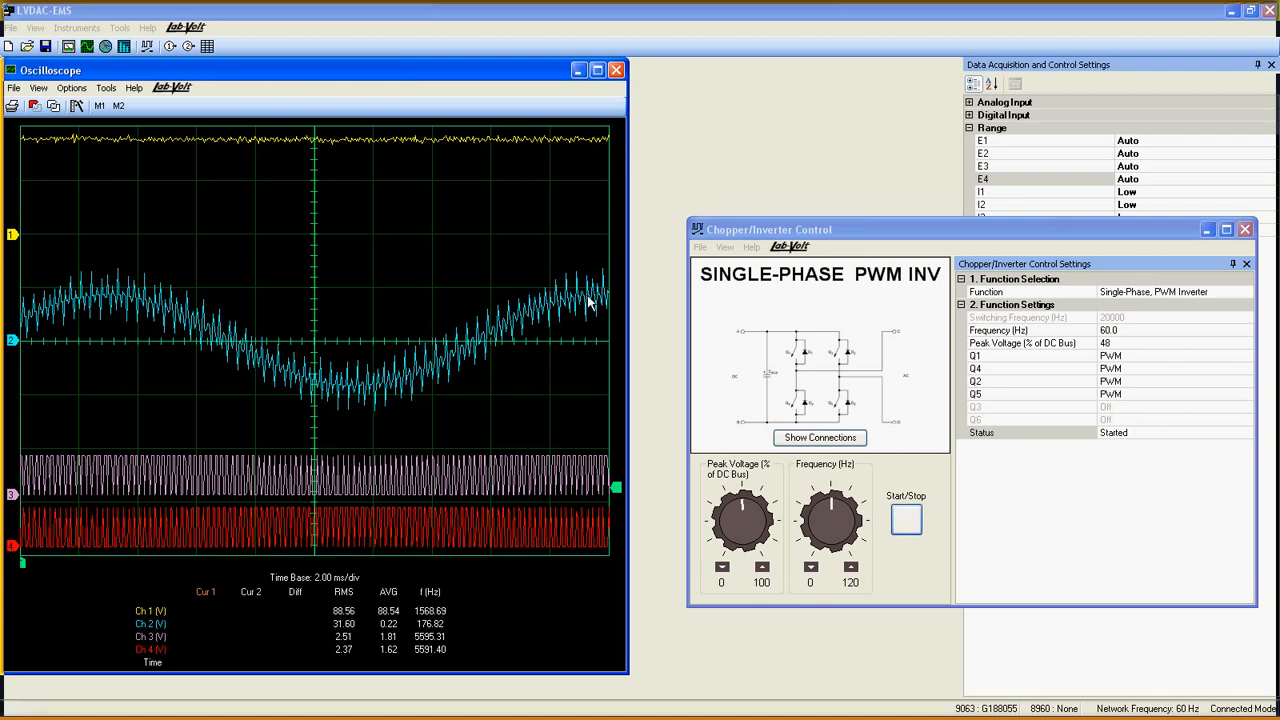
pyautogui.moveTo(920, 390)
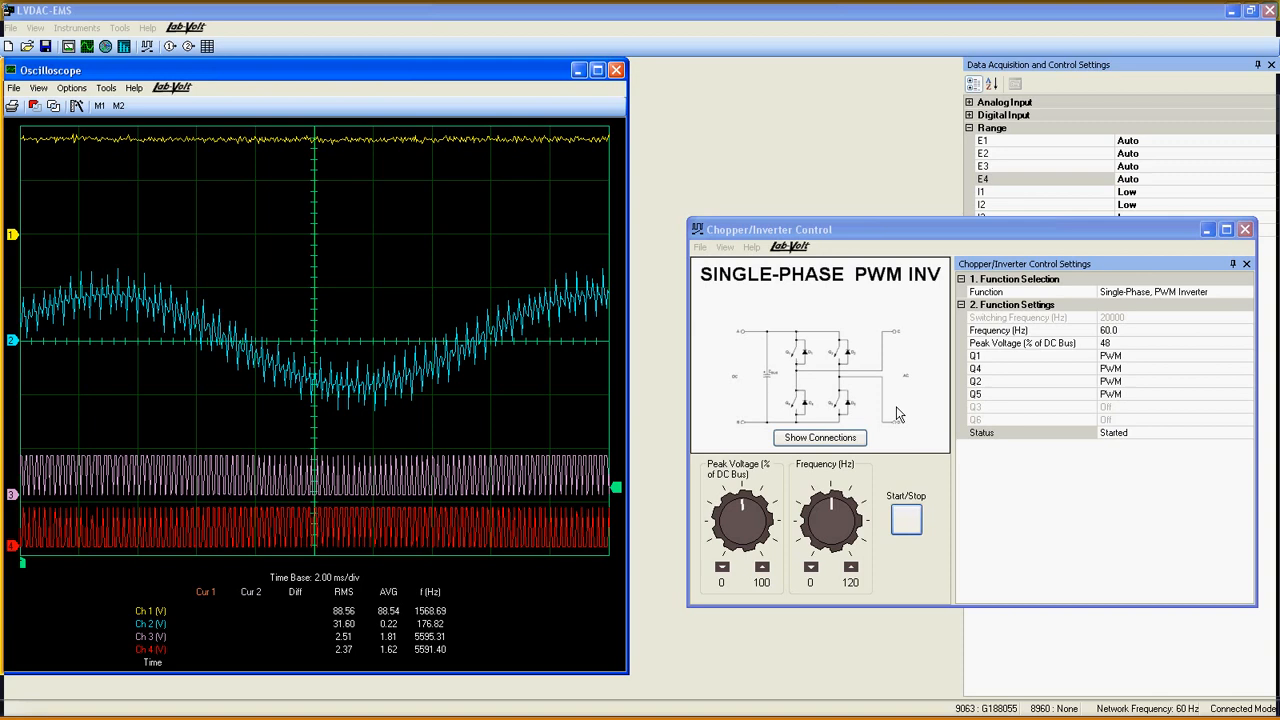
pyautogui.moveTo(742, 500); pyautogui.dragTo(756, 516)
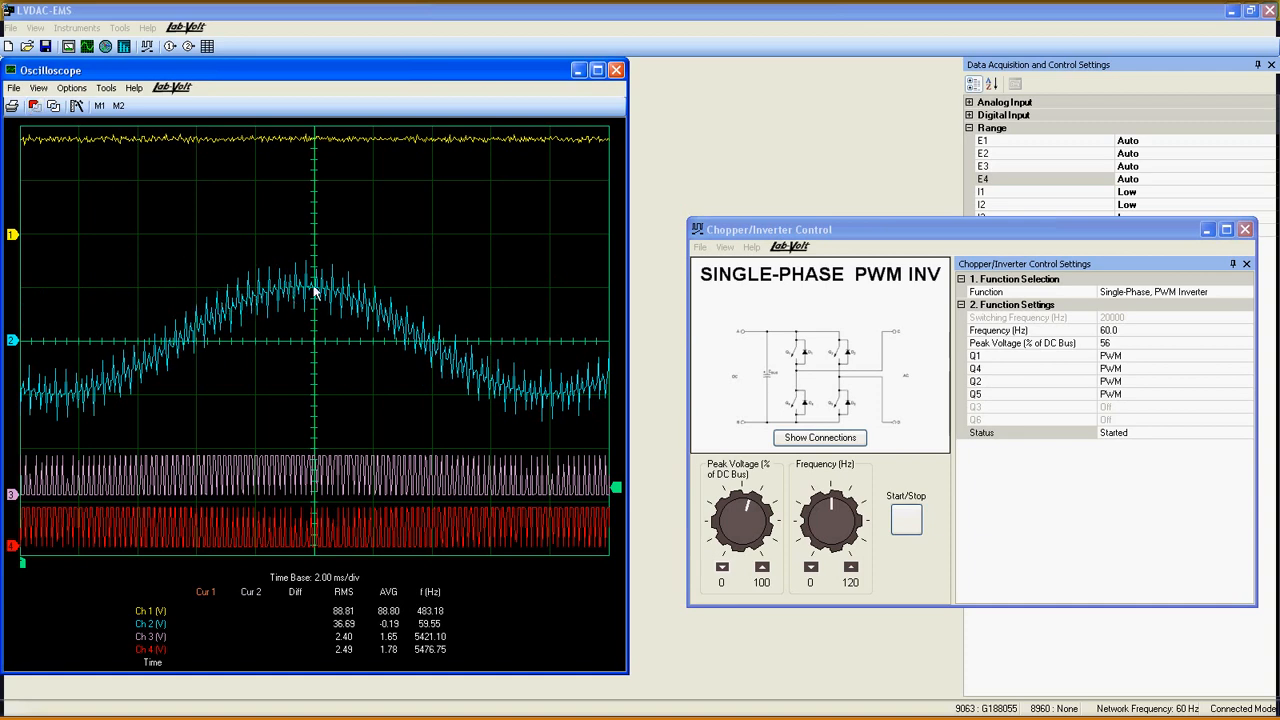
pyautogui.moveTo(672, 492)
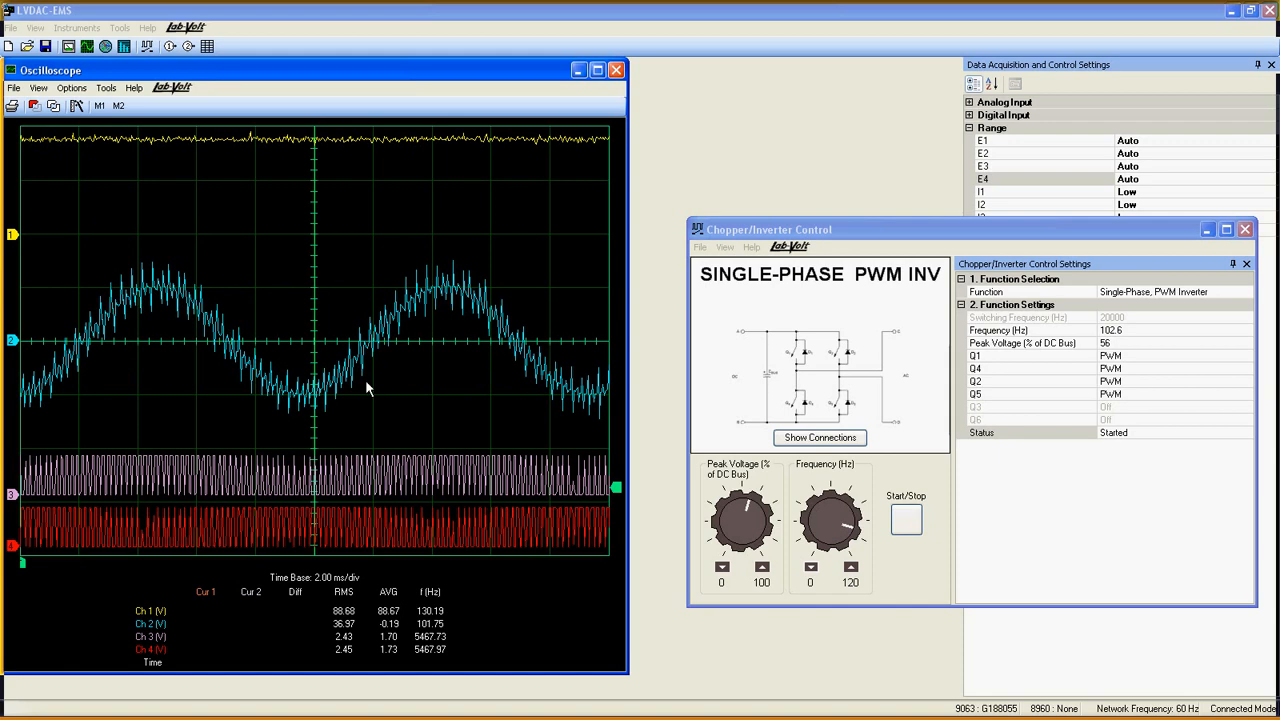
# - Turn the Frequency knob to bring the output to about 112.8 Hz at 95% peak voltage
pyautogui.moveTo(830, 520); pyautogui.dragTo(810, 530)
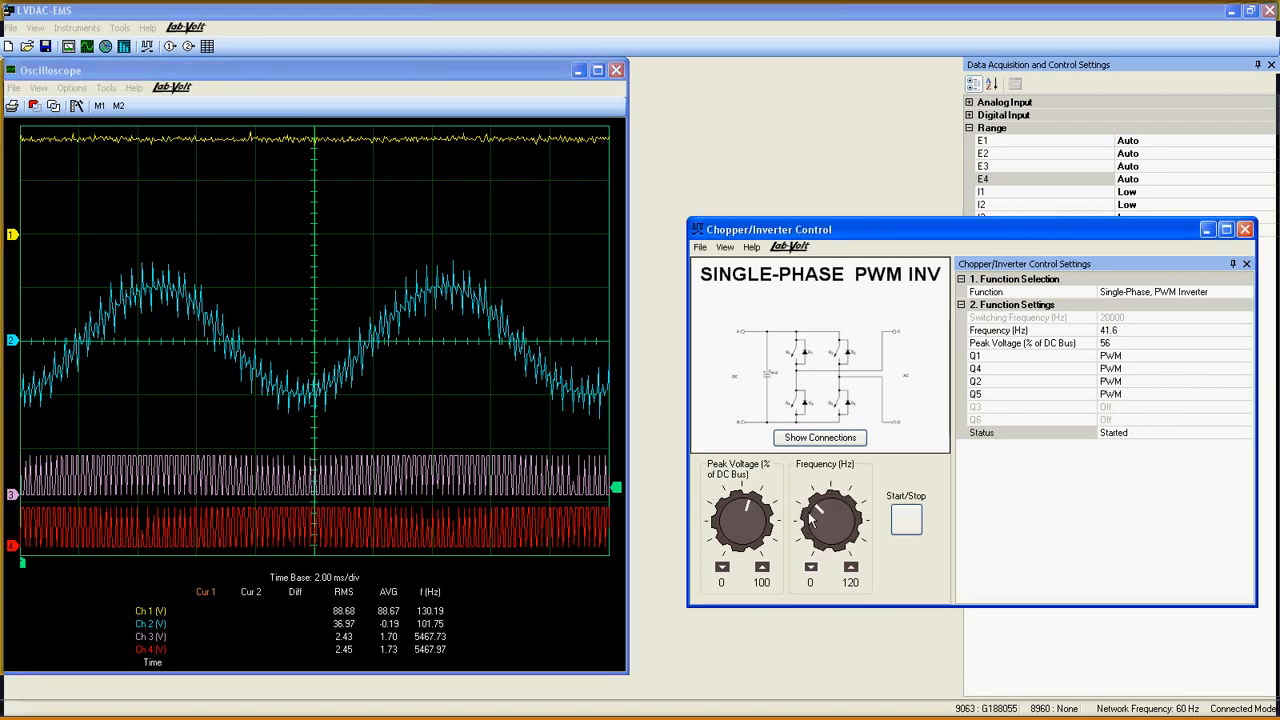
pyautogui.moveTo(840, 504); pyautogui.dragTo(820, 530)
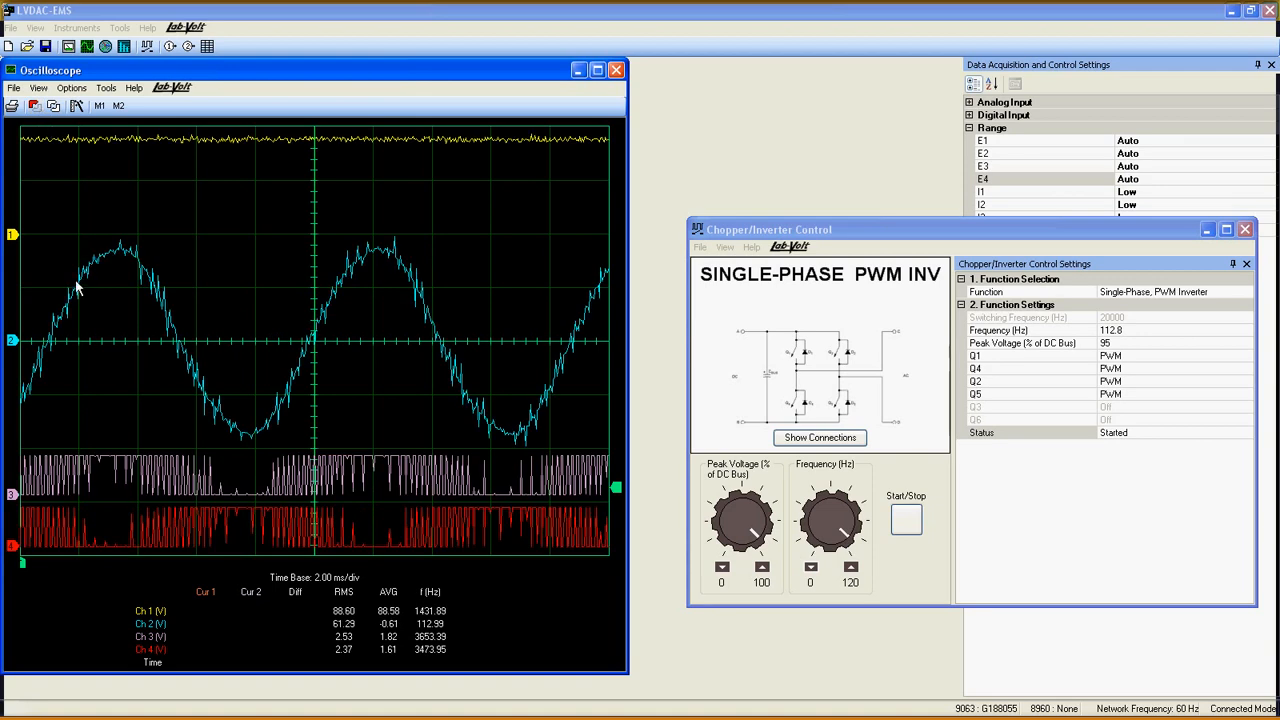
pyautogui.moveTo(500, 420)
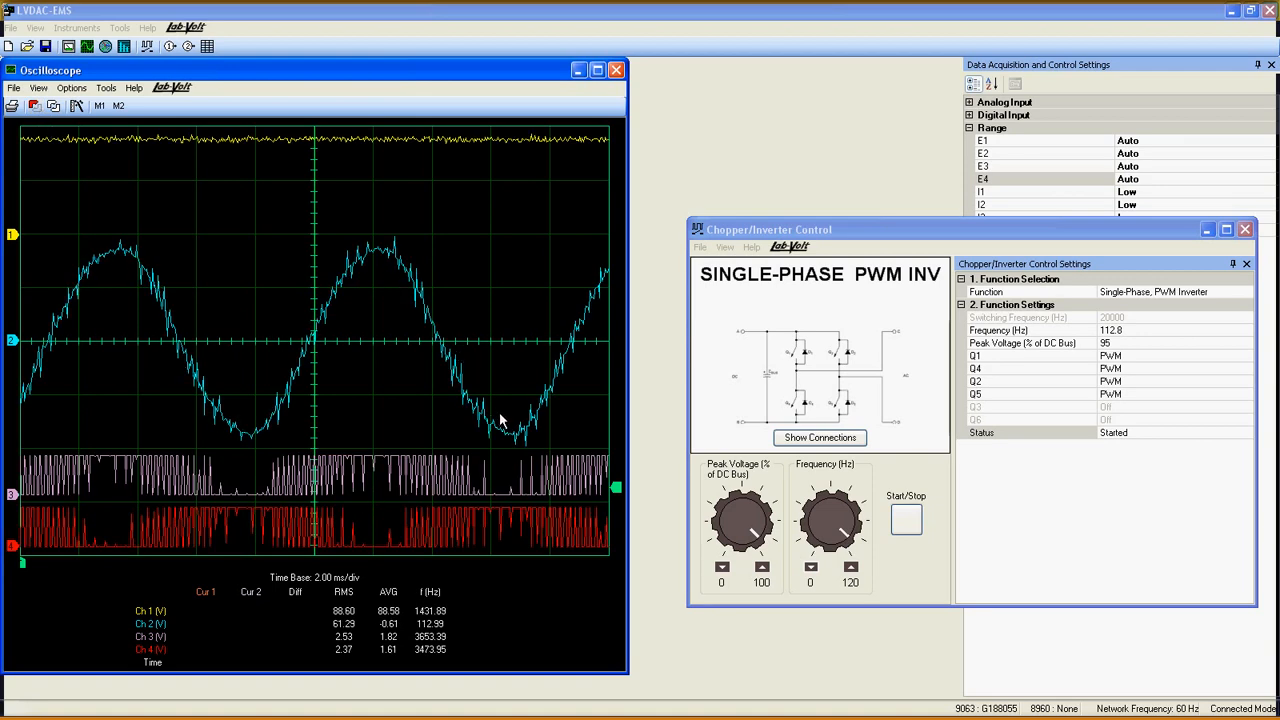
pyautogui.moveTo(816, 480)
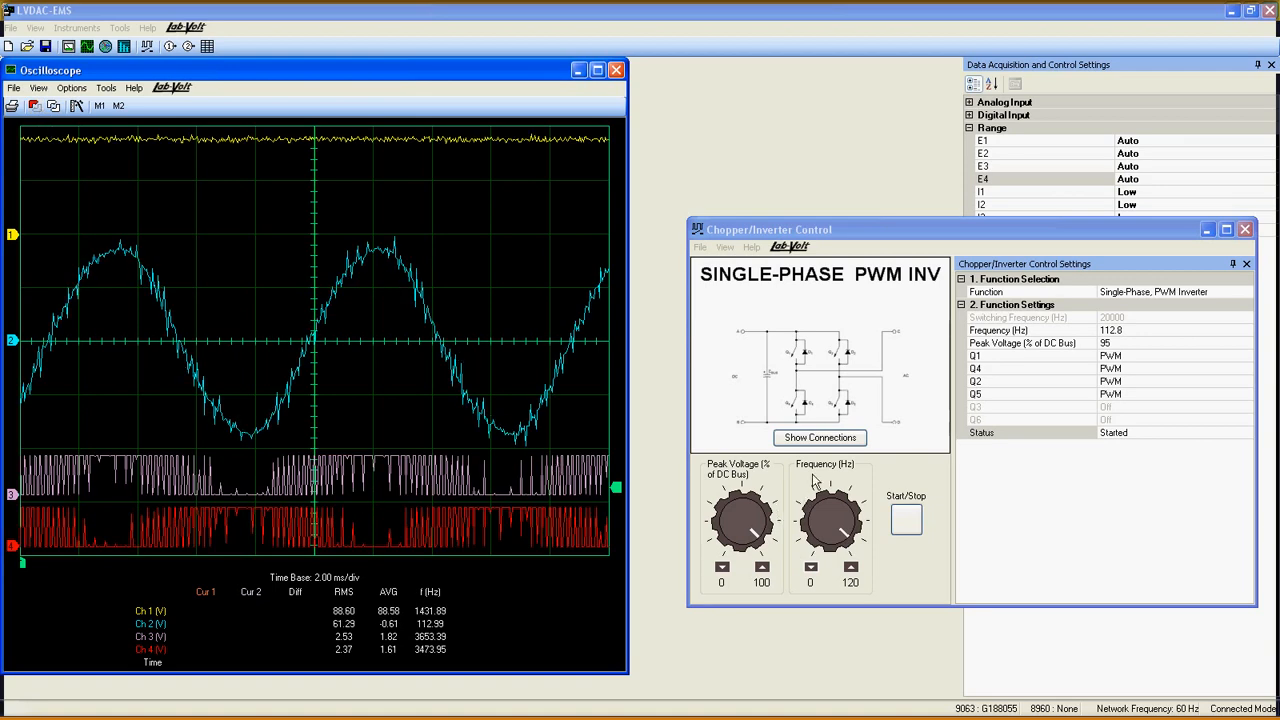